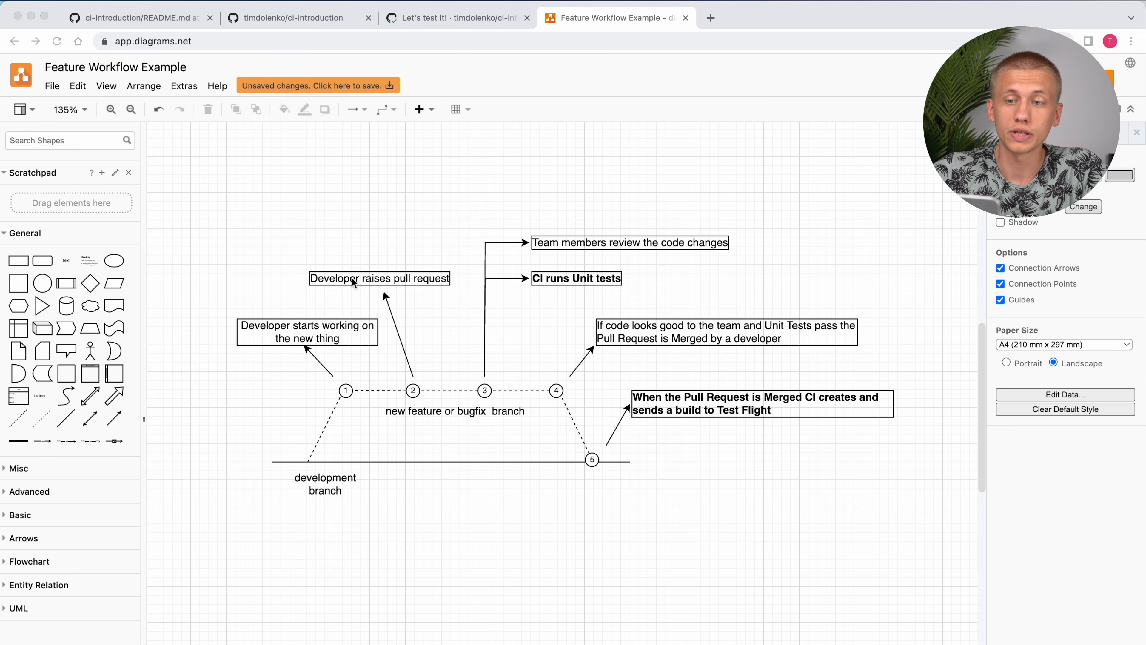
mouse_move(501, 278)
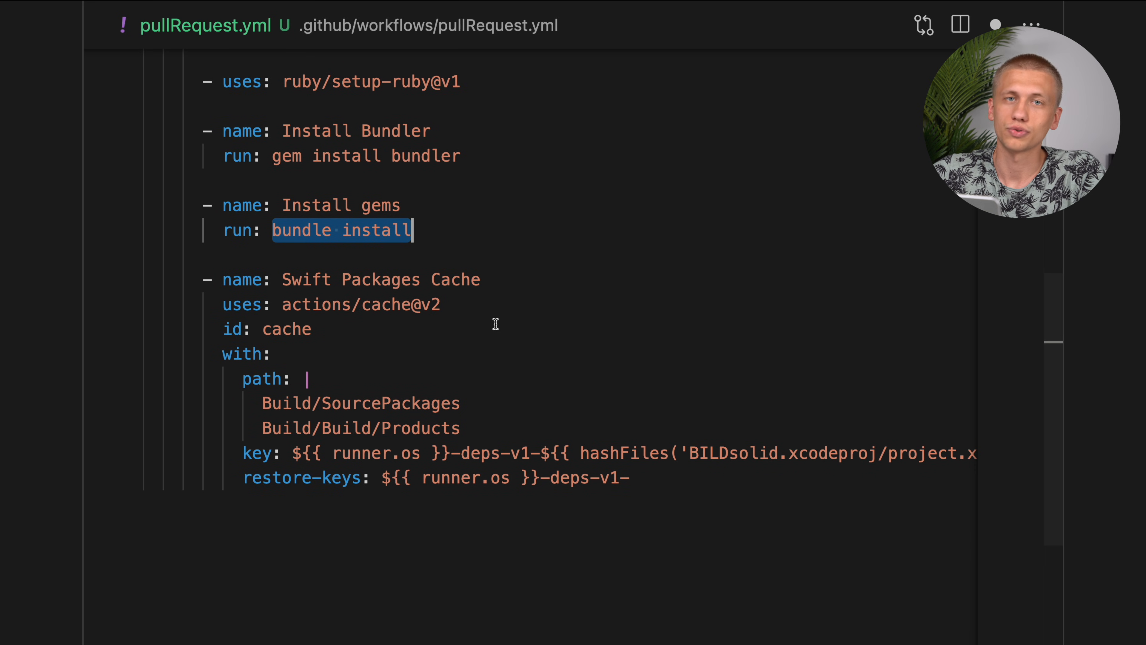
Add steps for ruby/setup-ruby@v1, gem install bundler, bundle install and actions/cache@v2 with Swift package paths and keys
click(121, 337)
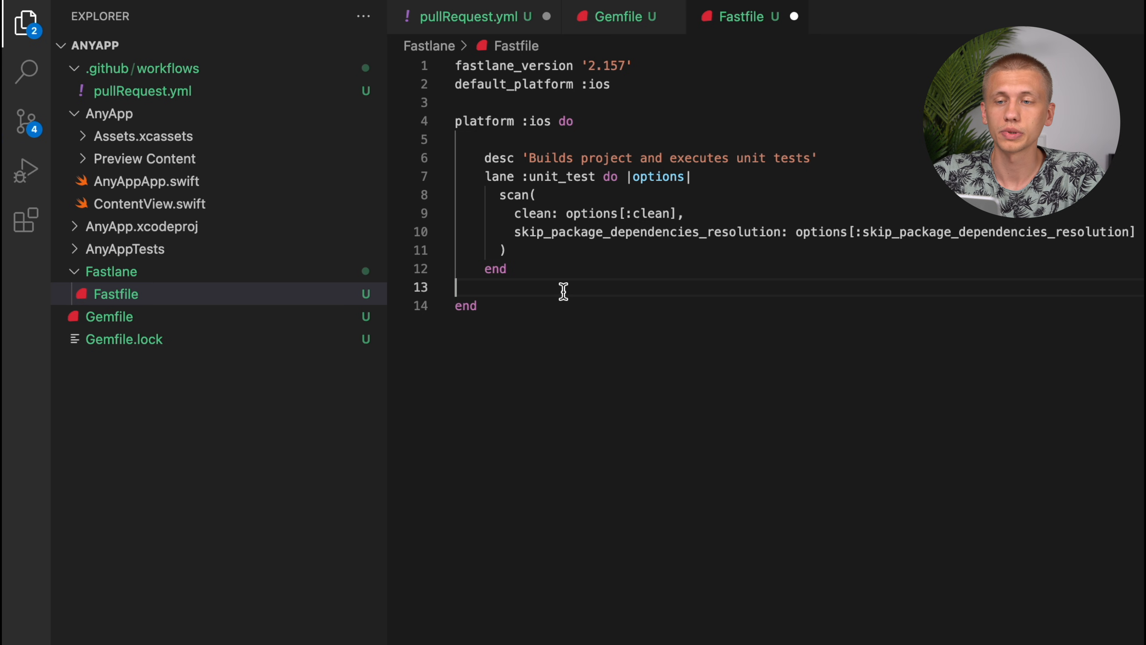
double_click(514, 195)
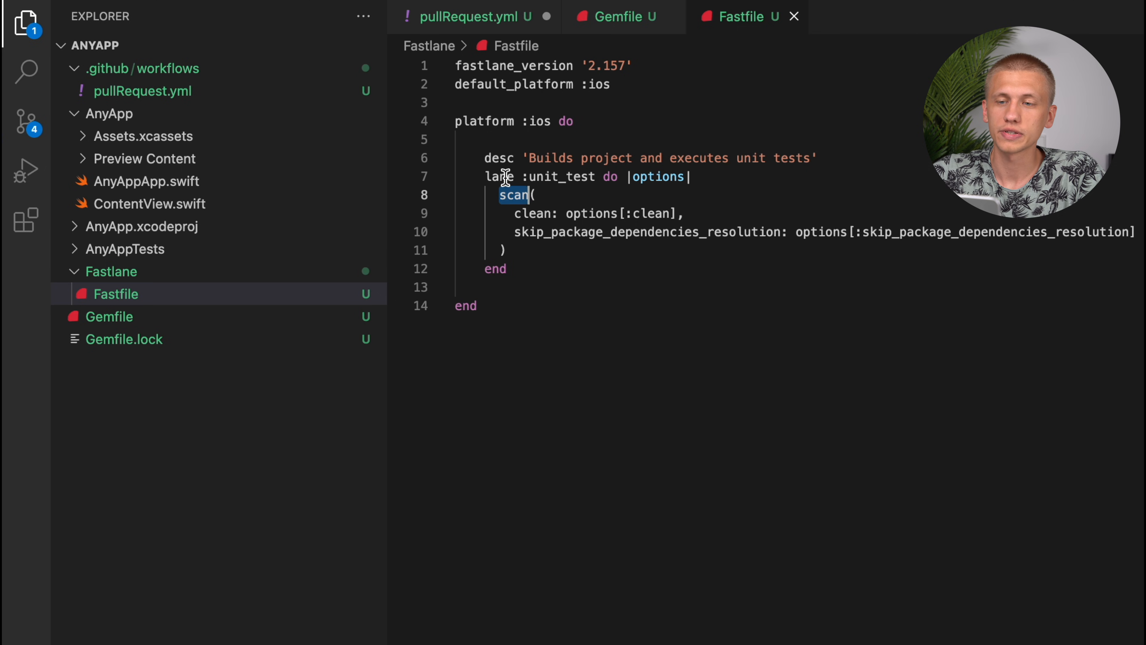